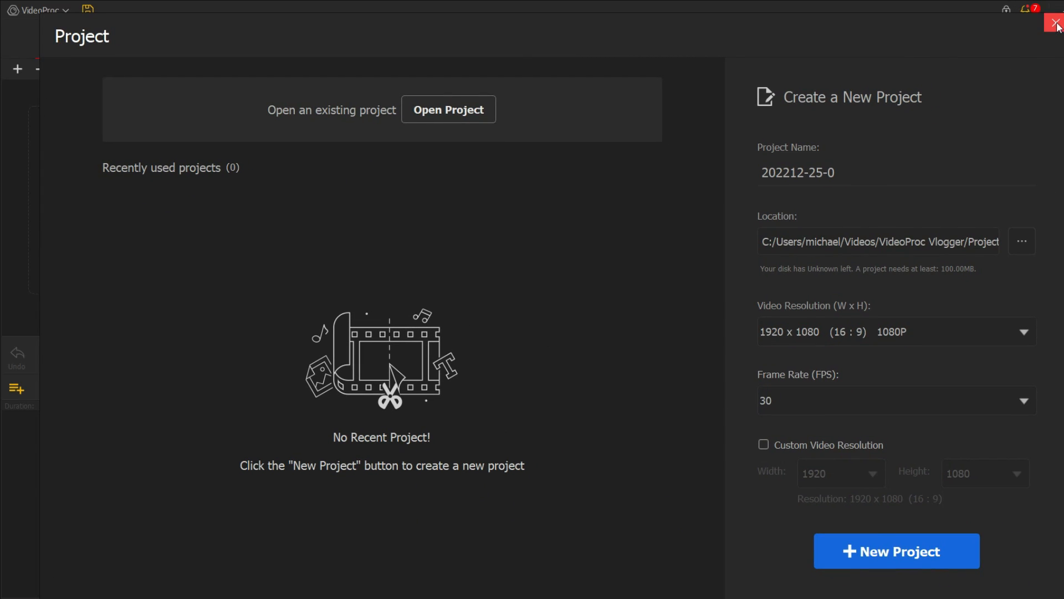
Step: Dismiss the Project start window to reveal the main editor
{"action": "left_click", "coordinate": [1056, 22]}
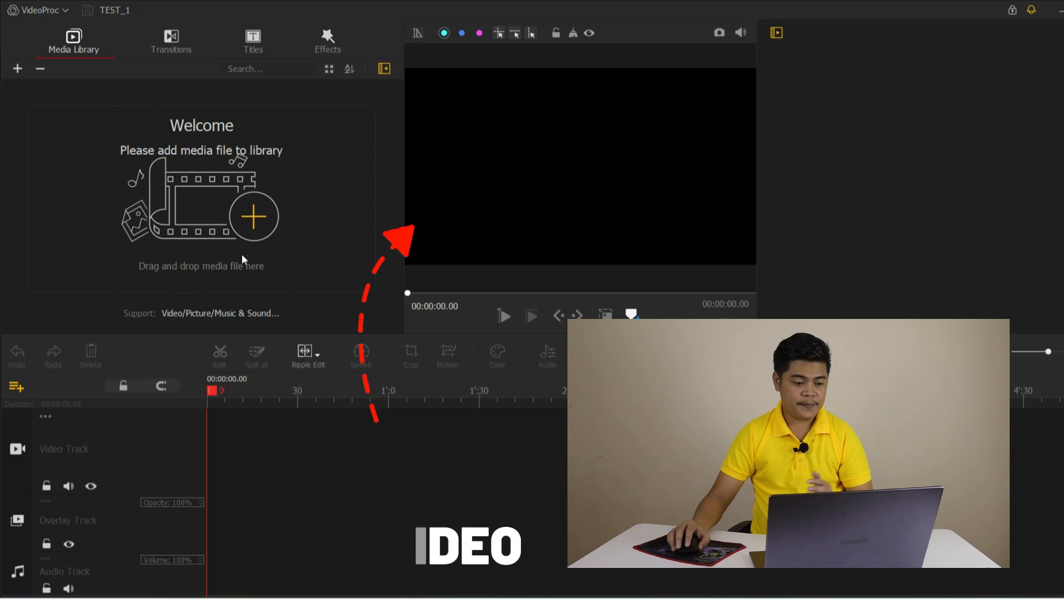
{"action": "mouse_move", "coordinate": [149, 259]}
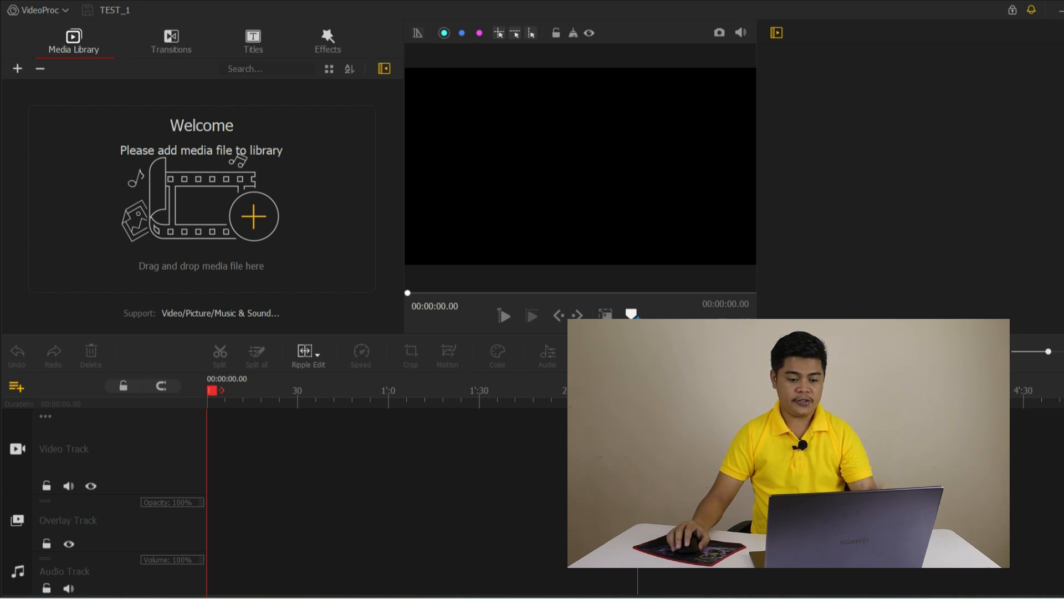
Step: Create the 'simple video' project and bring up the media import file browser
{"action": "left_click", "coordinate": [496, 353]}
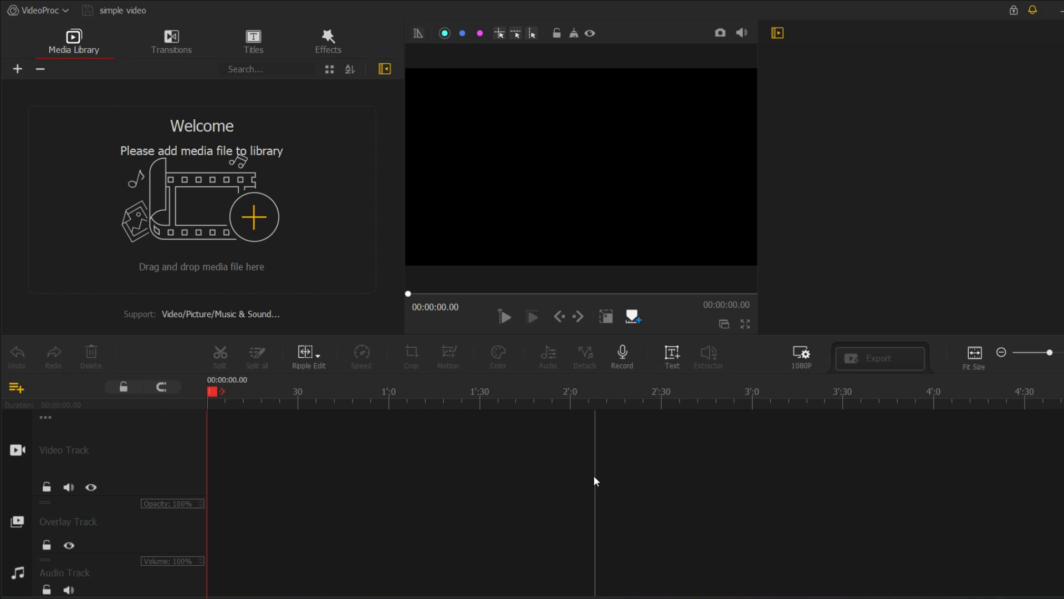
{"action": "mouse_move", "coordinate": [435, 455]}
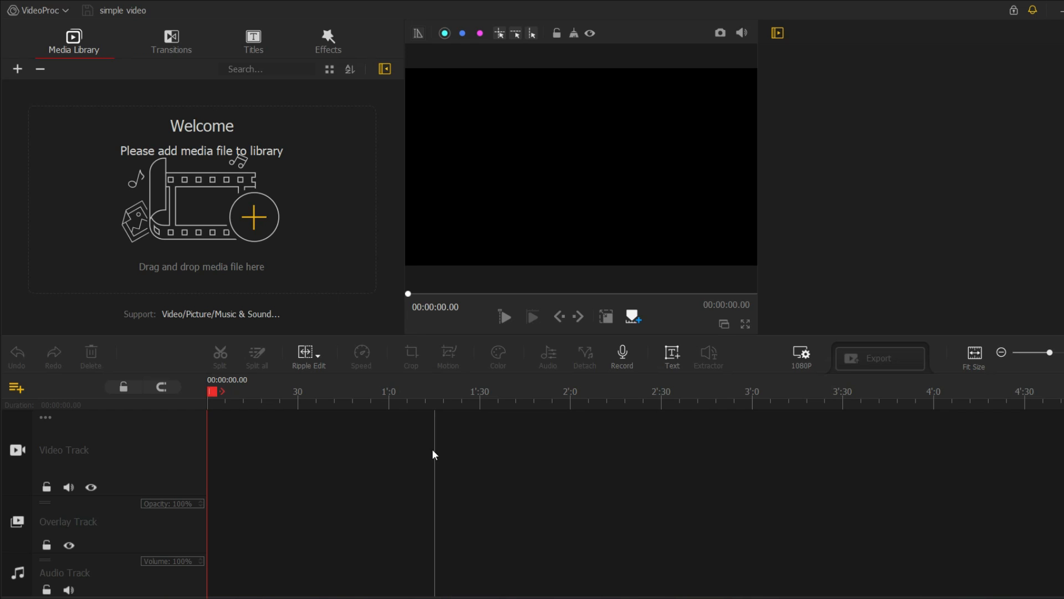
{"action": "left_click", "coordinate": [18, 68]}
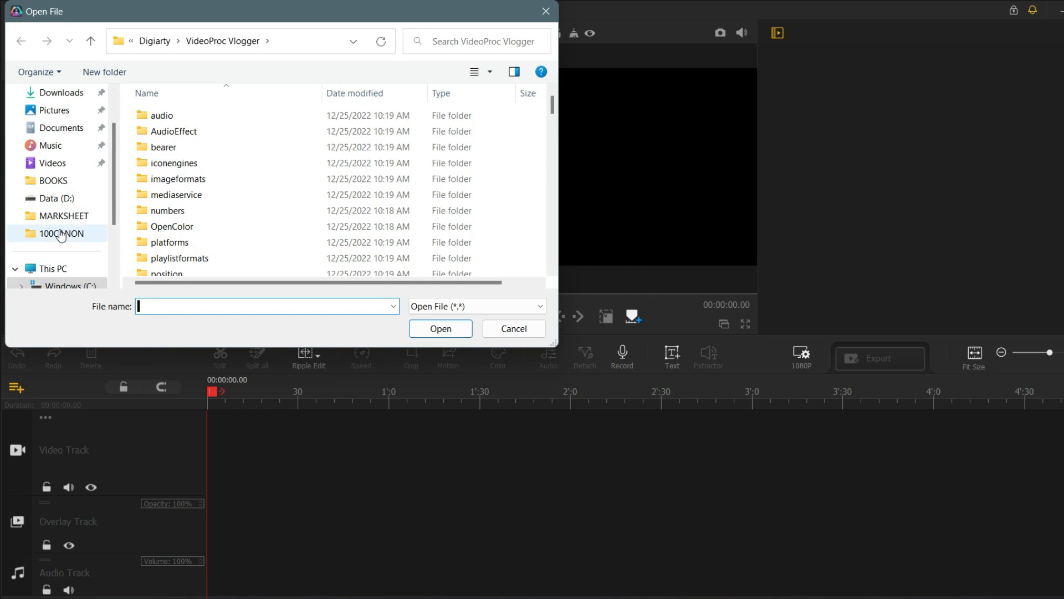
Step: Import MVI_2262 and MVI_2265 from the 100CANON folder into the media library
{"action": "left_click", "coordinate": [61, 251]}
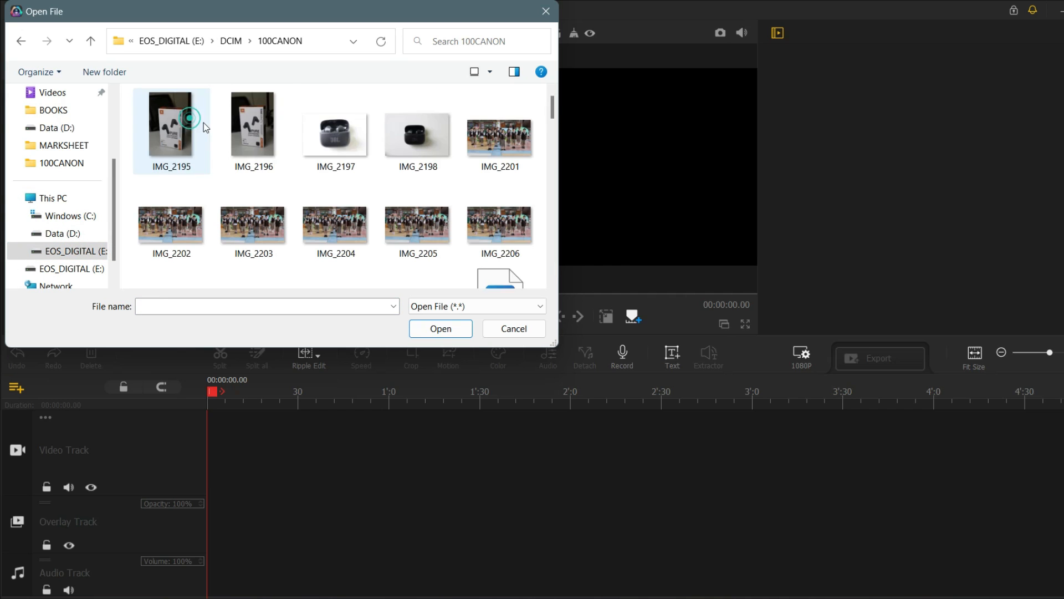
{"action": "scroll", "scroll_direction": "down", "scroll_amount": 3}
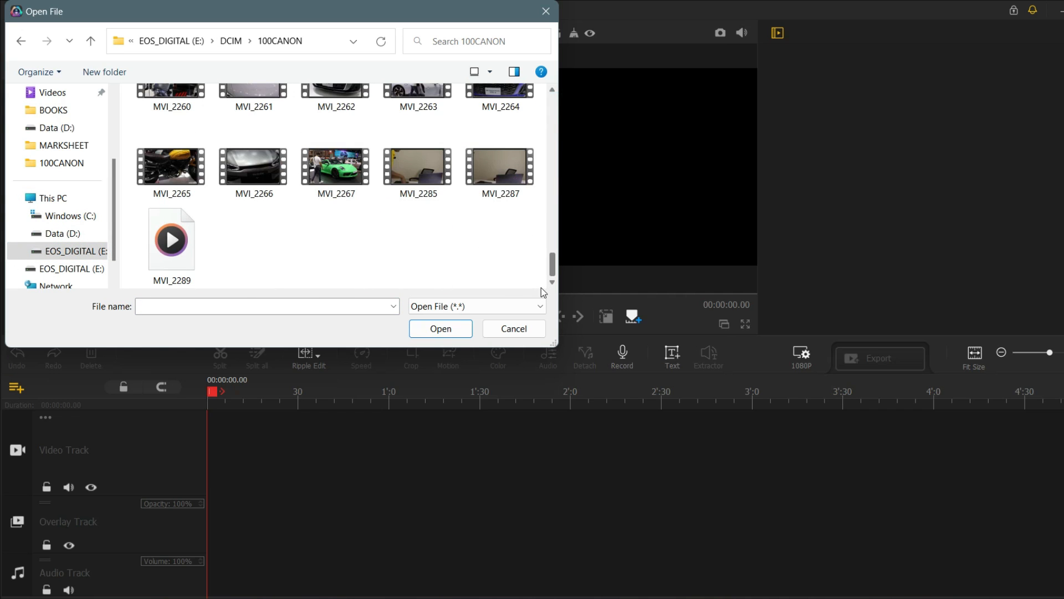
{"action": "scroll", "scroll_direction": "up", "scroll_amount": 3}
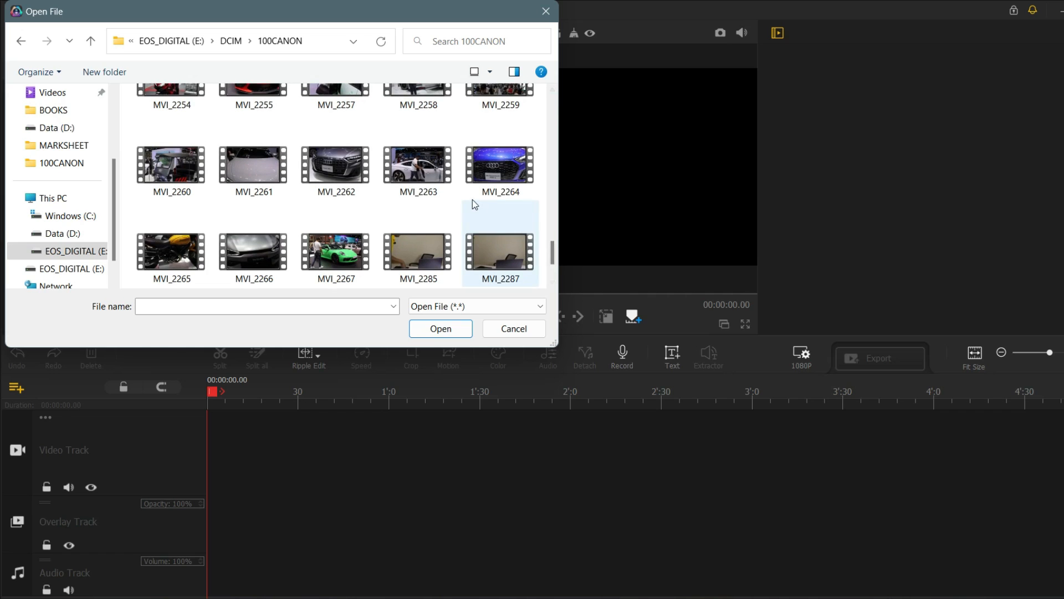
{"action": "left_click", "coordinate": [336, 163]}
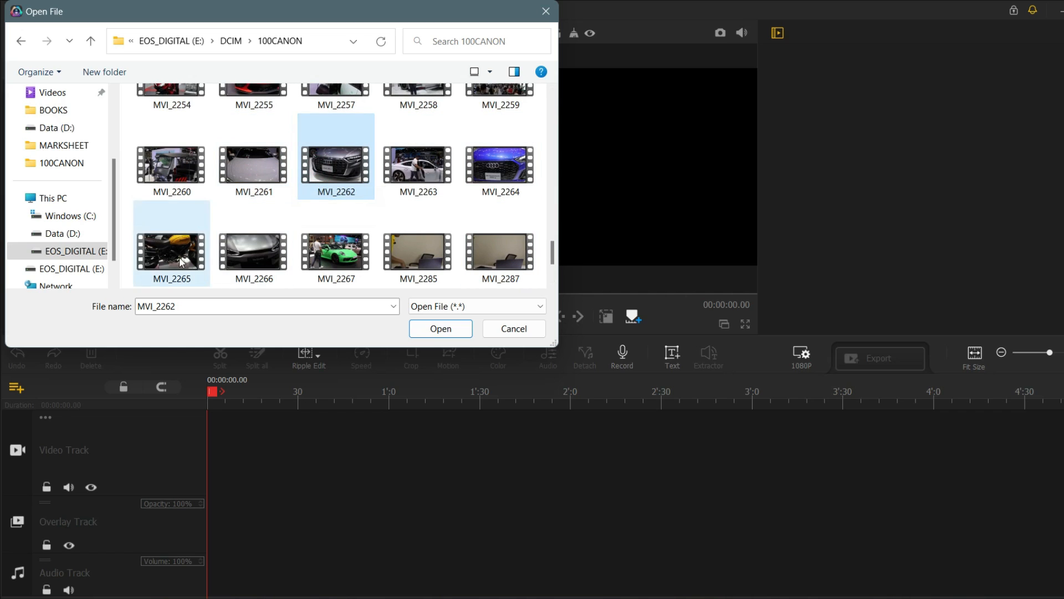
{"action": "left_click", "coordinate": [440, 328]}
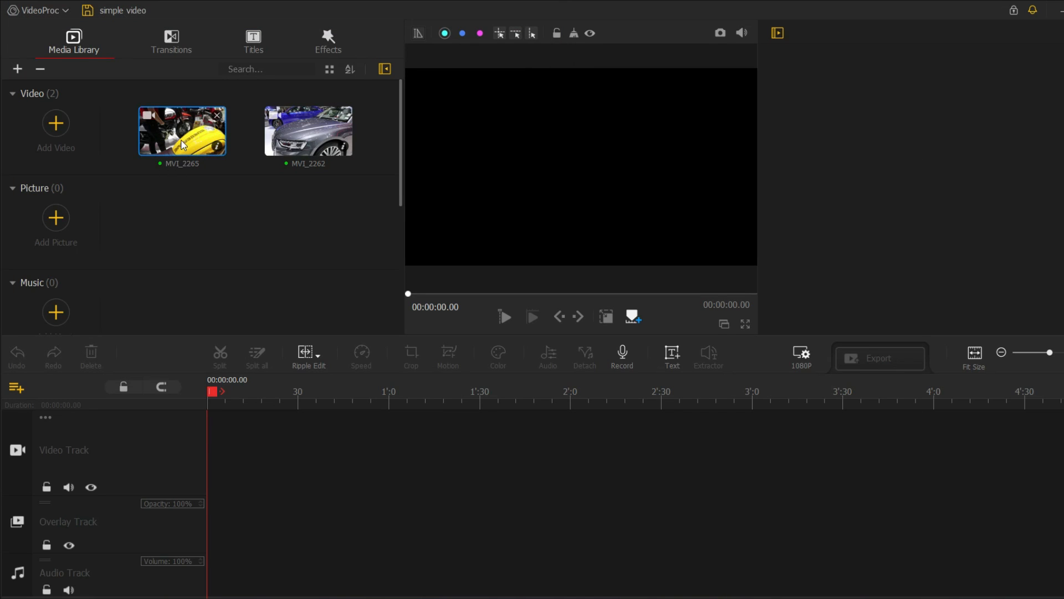
Step: Add the IMG_2195 picture and split the motorbike clip at 00:00:25.40
{"action": "left_click", "coordinate": [55, 123]}
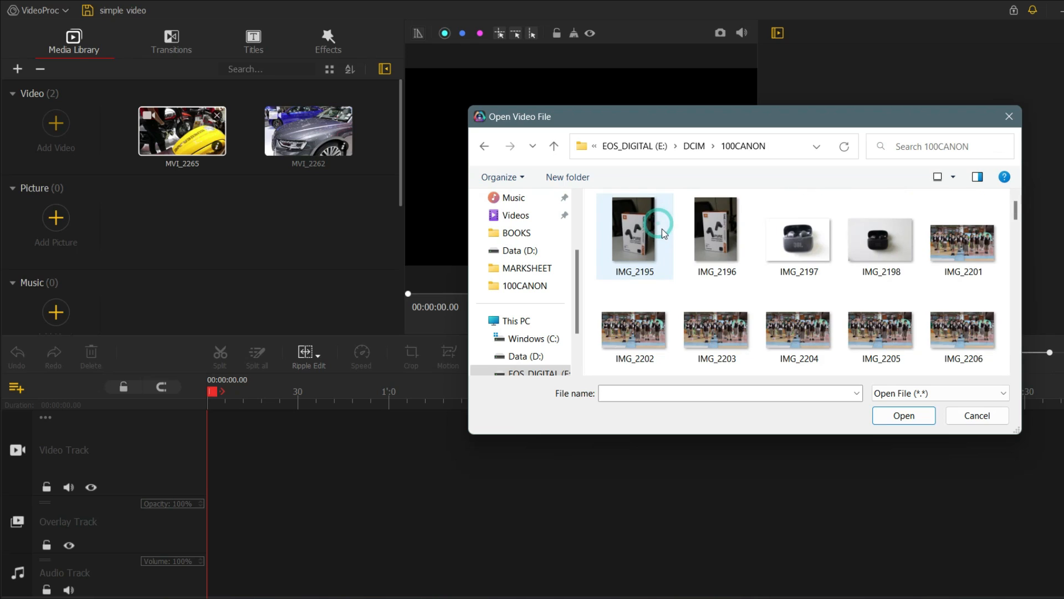
{"action": "left_click", "coordinate": [715, 239]}
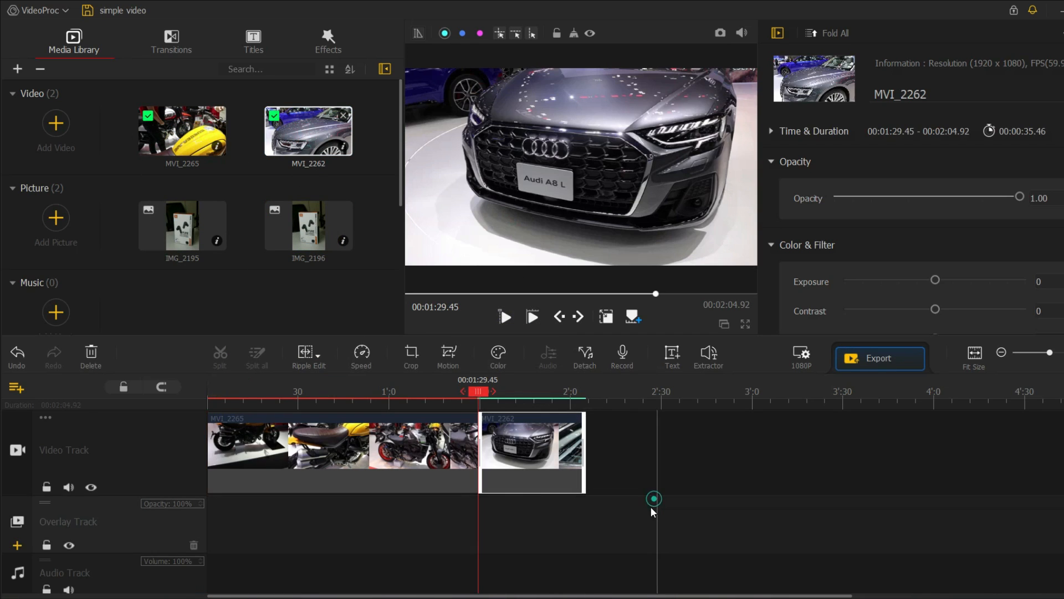
{"action": "mouse_move", "coordinate": [314, 367]}
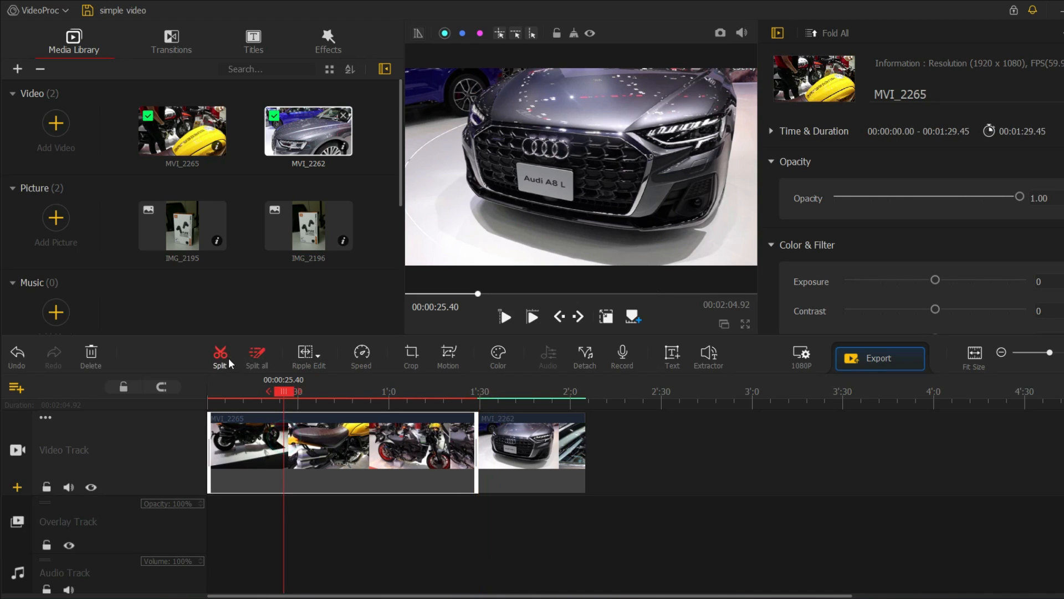
{"action": "left_click", "coordinate": [219, 358]}
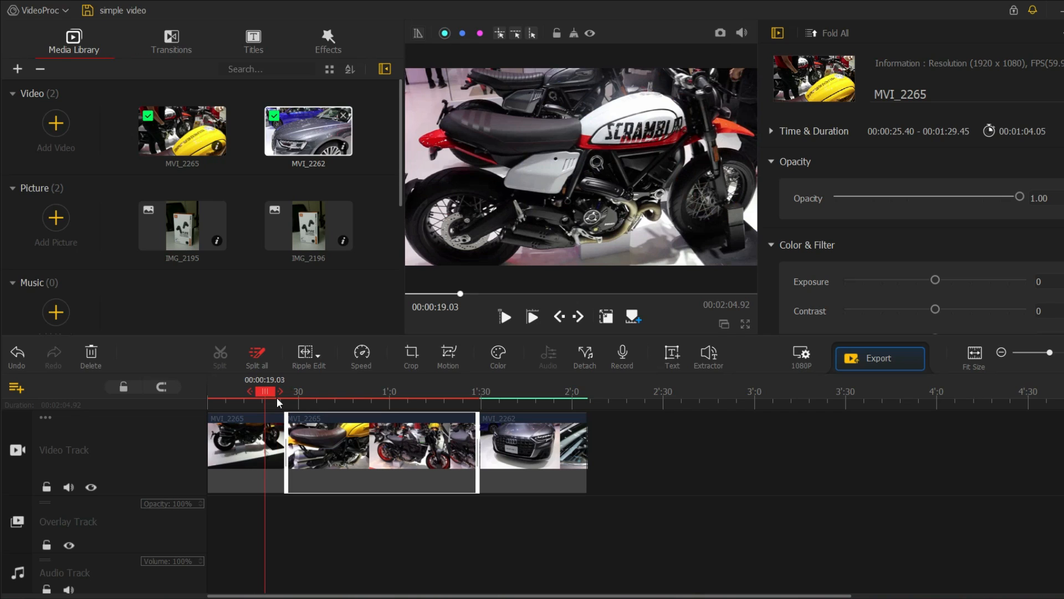
{"action": "left_click", "coordinate": [170, 40]}
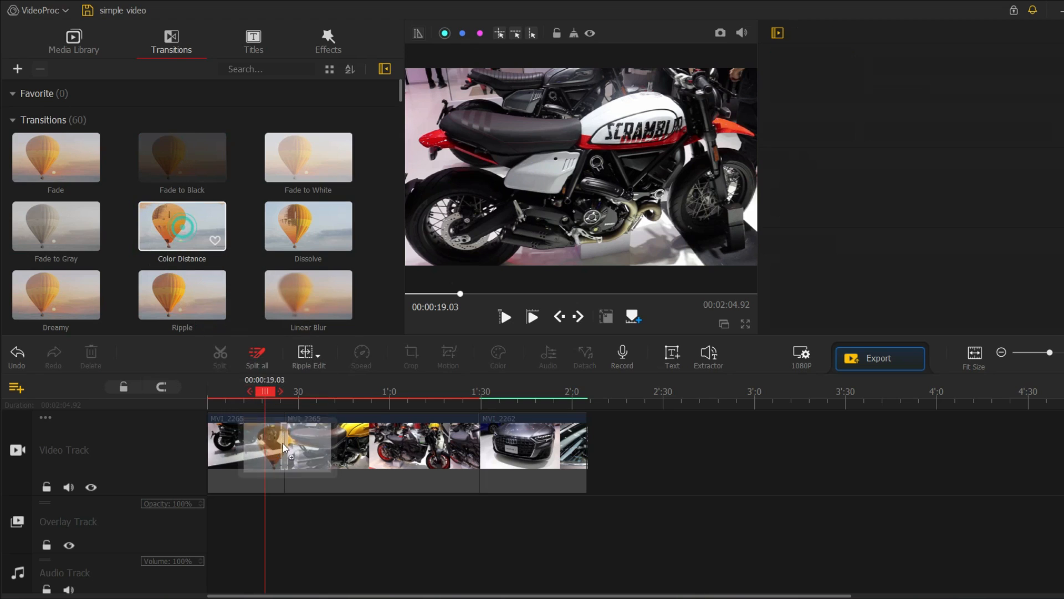
Step: Bridge the split MVI_2265 pieces with a Color Phase transition
{"action": "left_click_drag", "start_coordinate": [182, 225], "coordinate": [285, 446]}
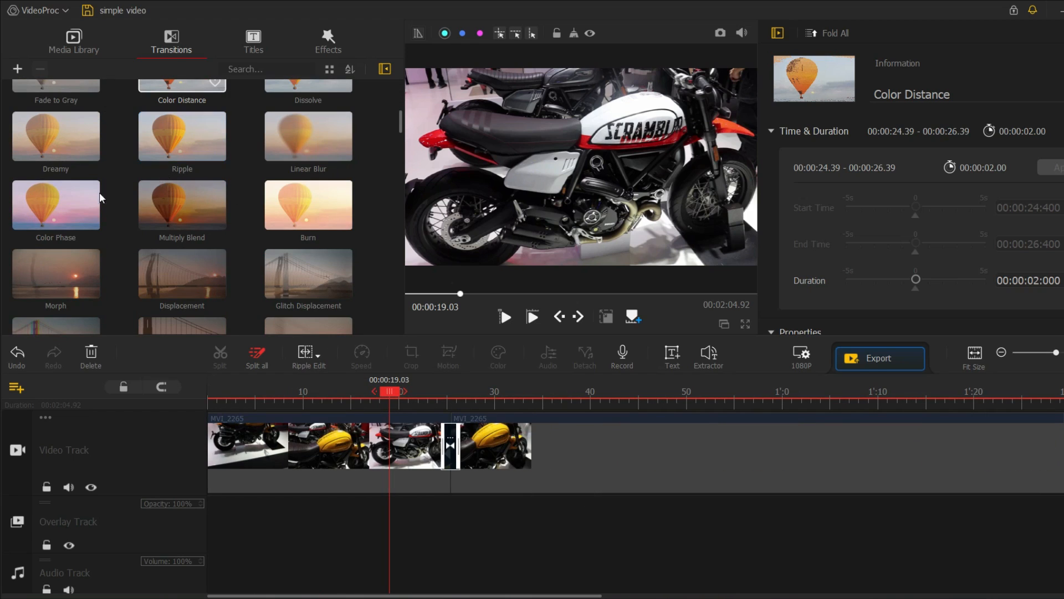
{"action": "left_click", "coordinate": [56, 205]}
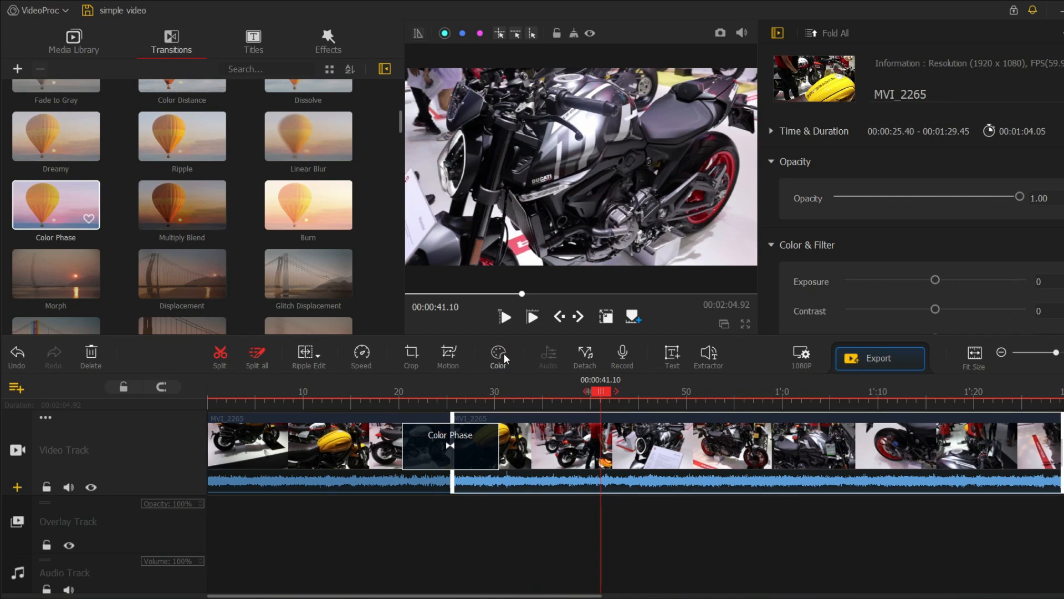
Step: Enter YAMAHA as the title text and save the project
{"action": "left_click", "coordinate": [498, 356]}
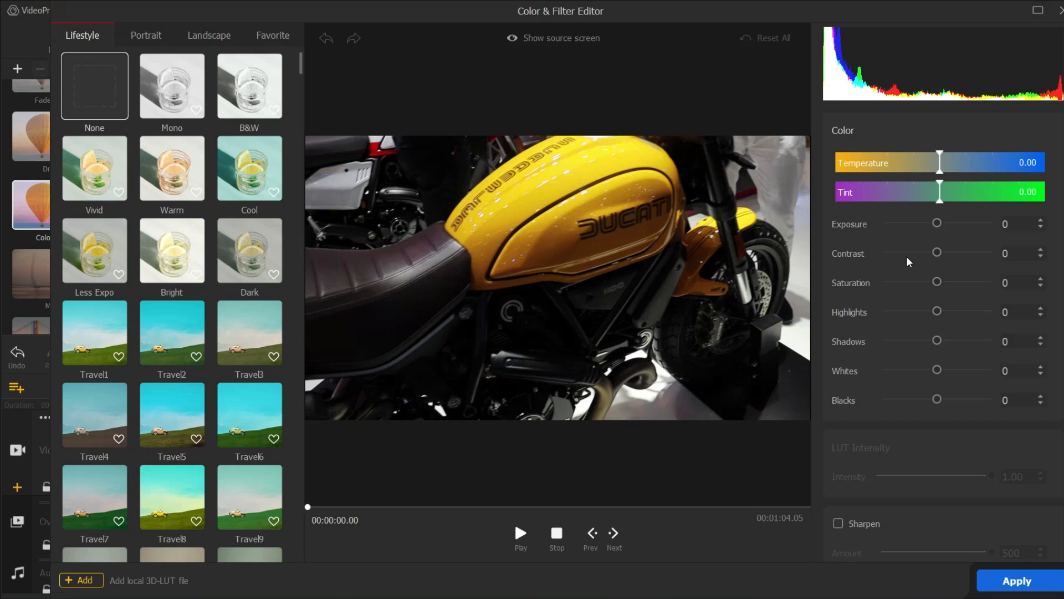
{"action": "left_click", "coordinate": [1040, 224]}
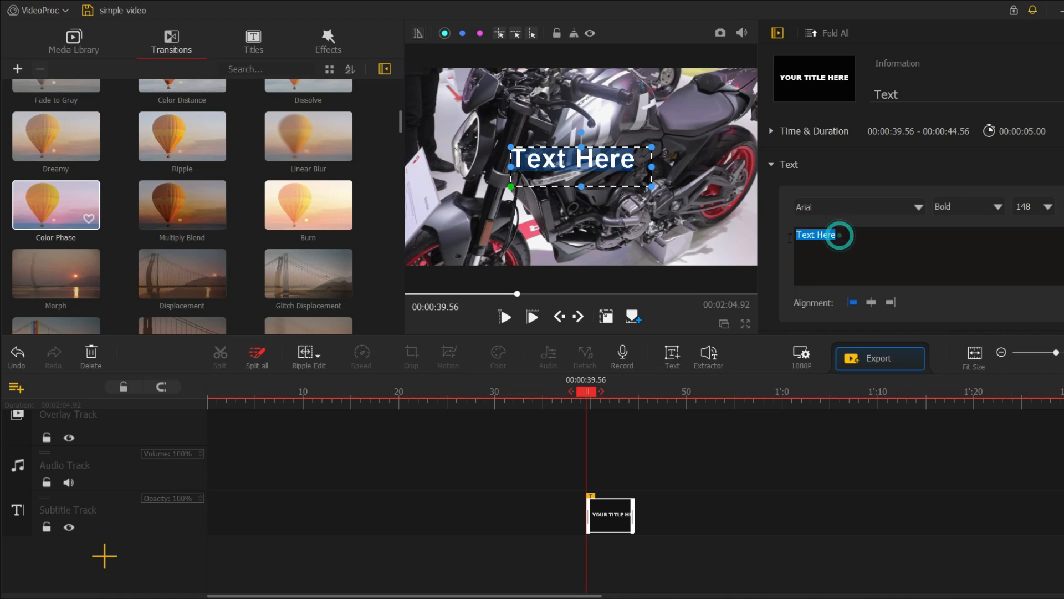
{"action": "type", "text": "yam"}
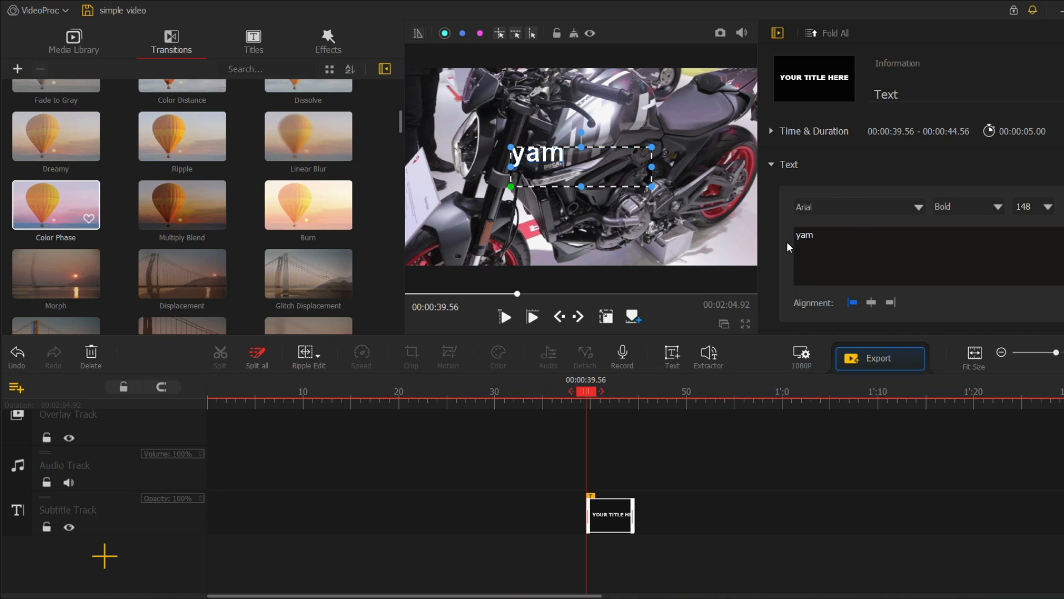
{"action": "type", "text": "ah"}
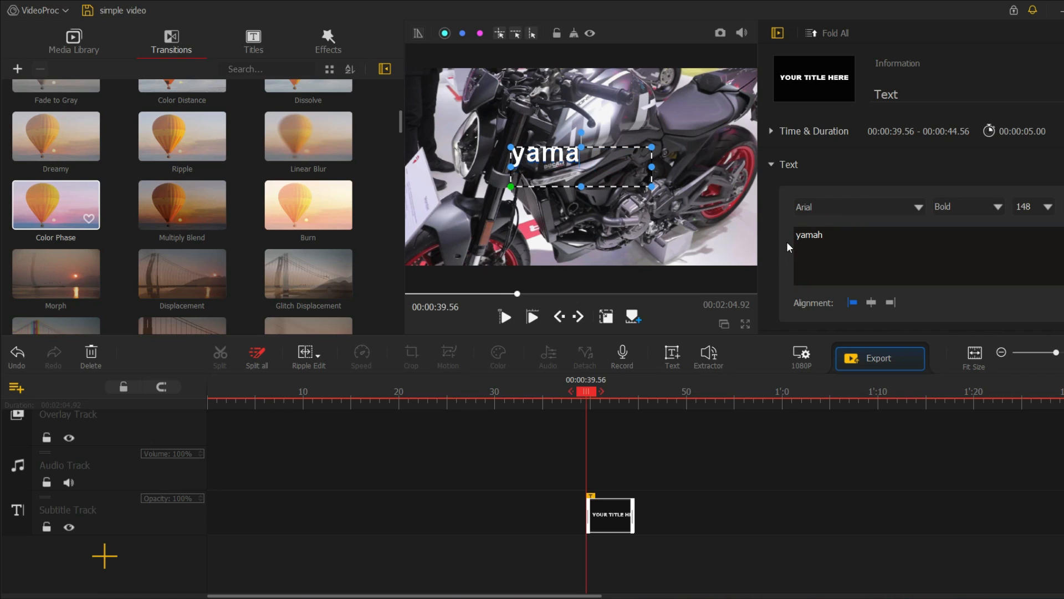
{"action": "type", "text": "YA"}
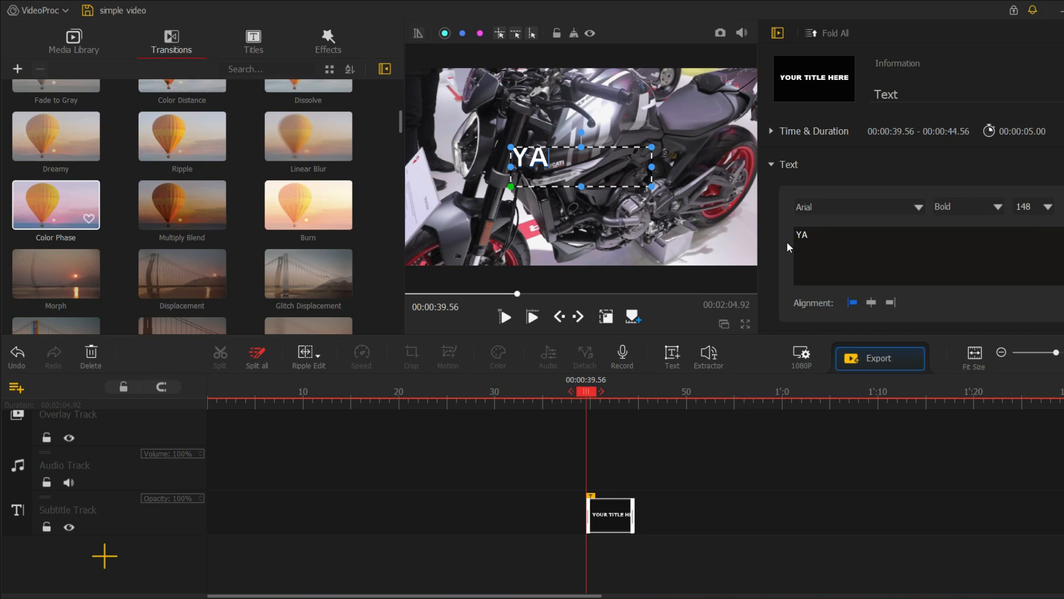
{"action": "type", "text": "MAHA"}
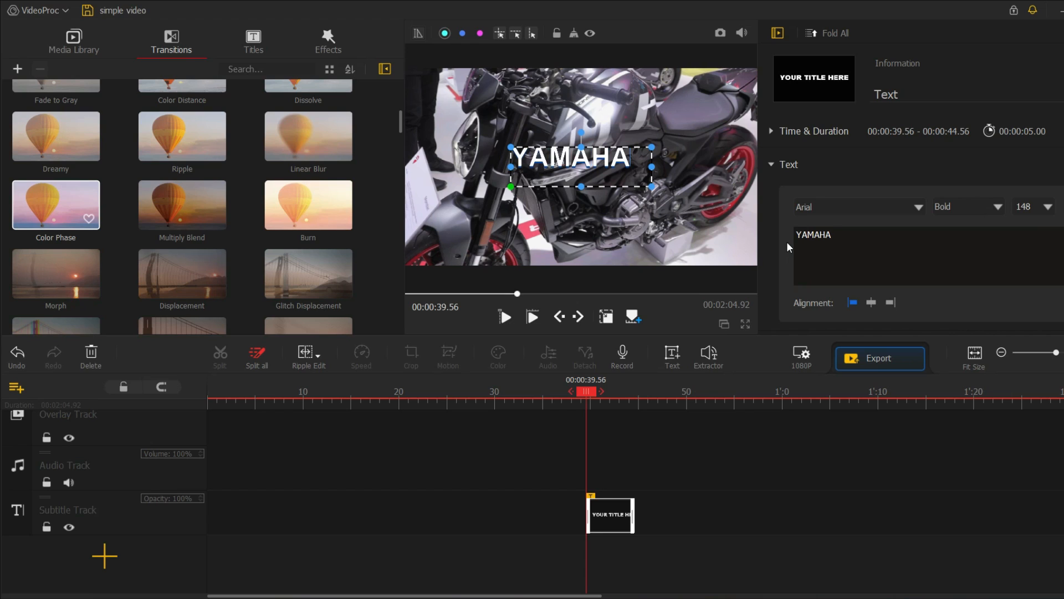
{"action": "left_click", "coordinate": [880, 358]}
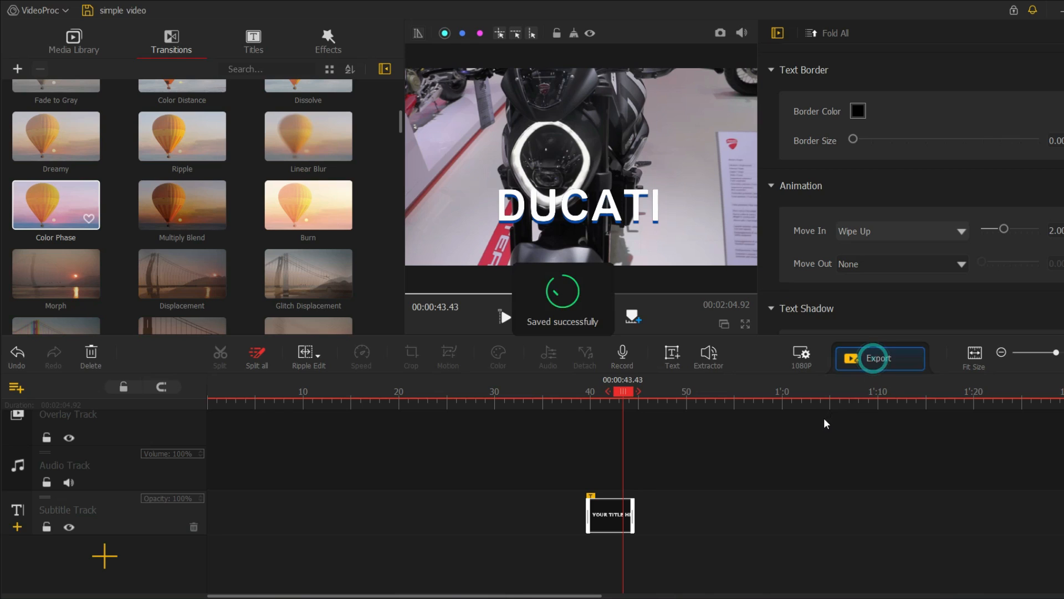
Step: Export at High quality to the Desktop with 48000 Hz, 320 kbps audio
{"action": "left_click", "coordinate": [879, 359]}
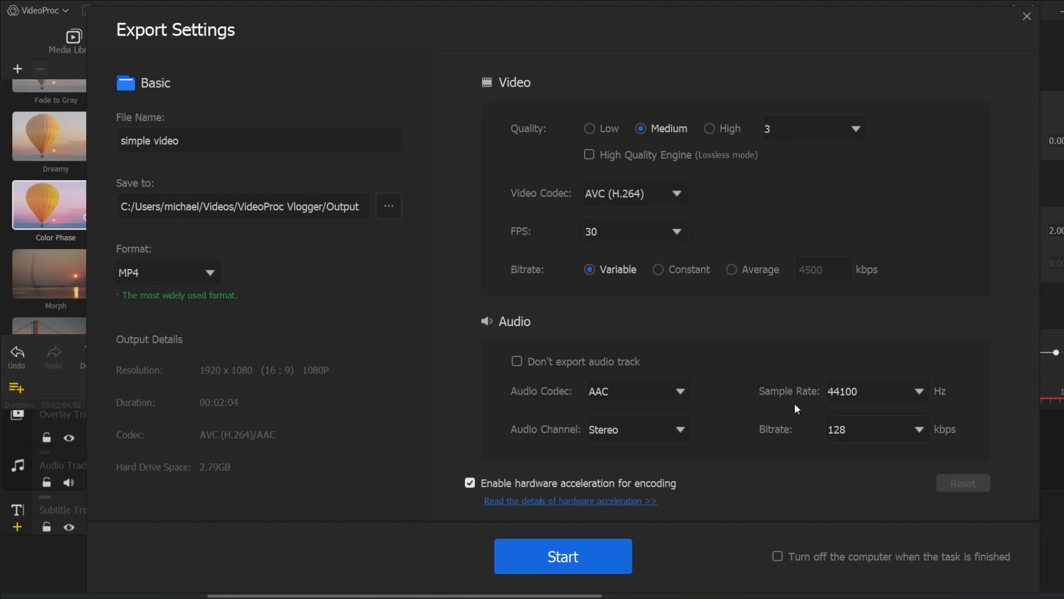
{"action": "mouse_move", "coordinate": [278, 175]}
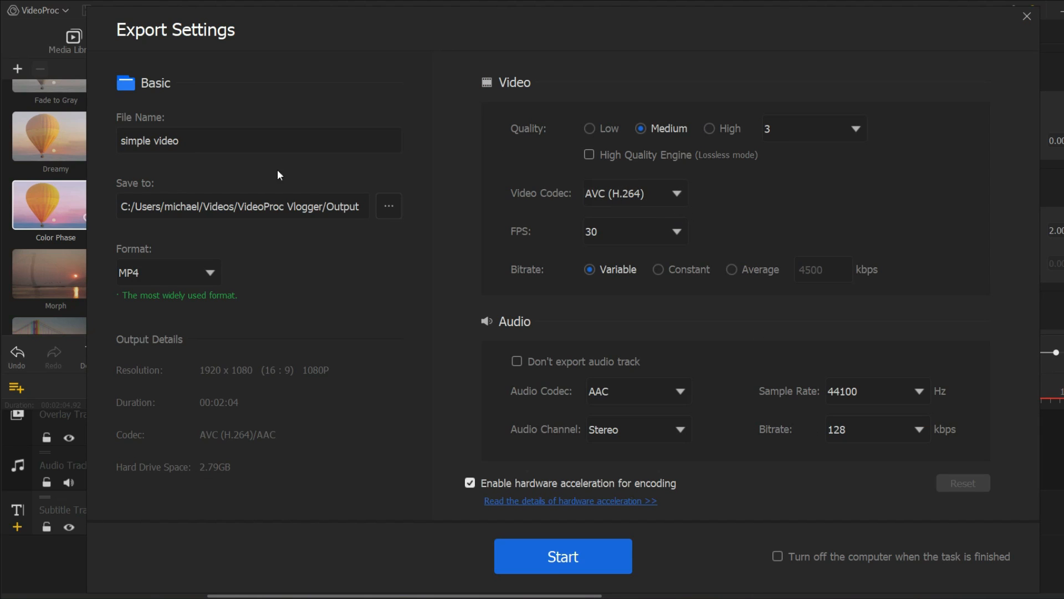
{"action": "mouse_move", "coordinate": [631, 219]}
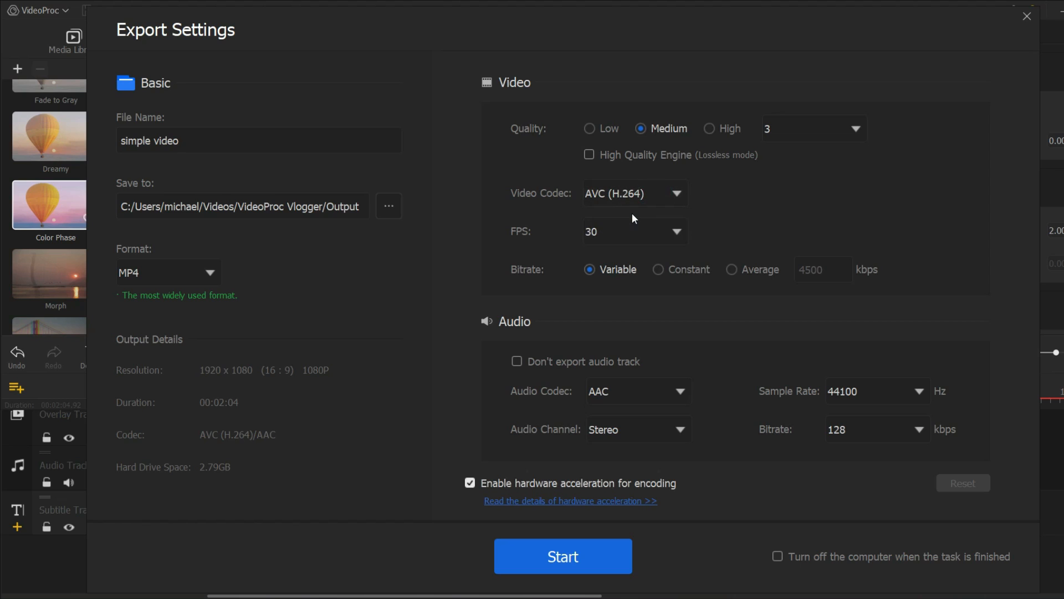
{"action": "left_click", "coordinate": [711, 128]}
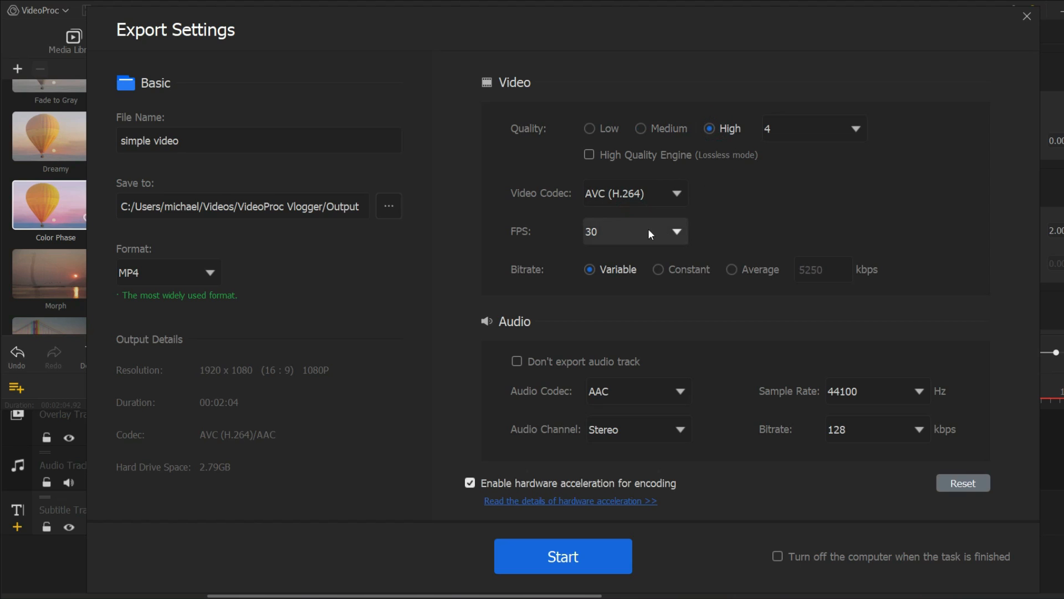
{"action": "mouse_move", "coordinate": [762, 397]}
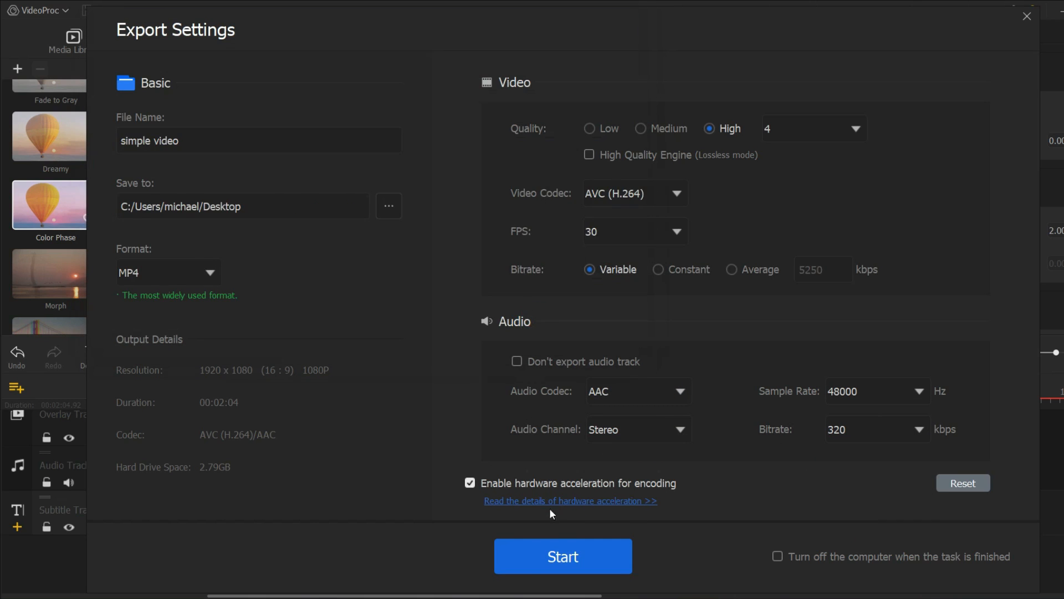
{"action": "left_click", "coordinate": [562, 556]}
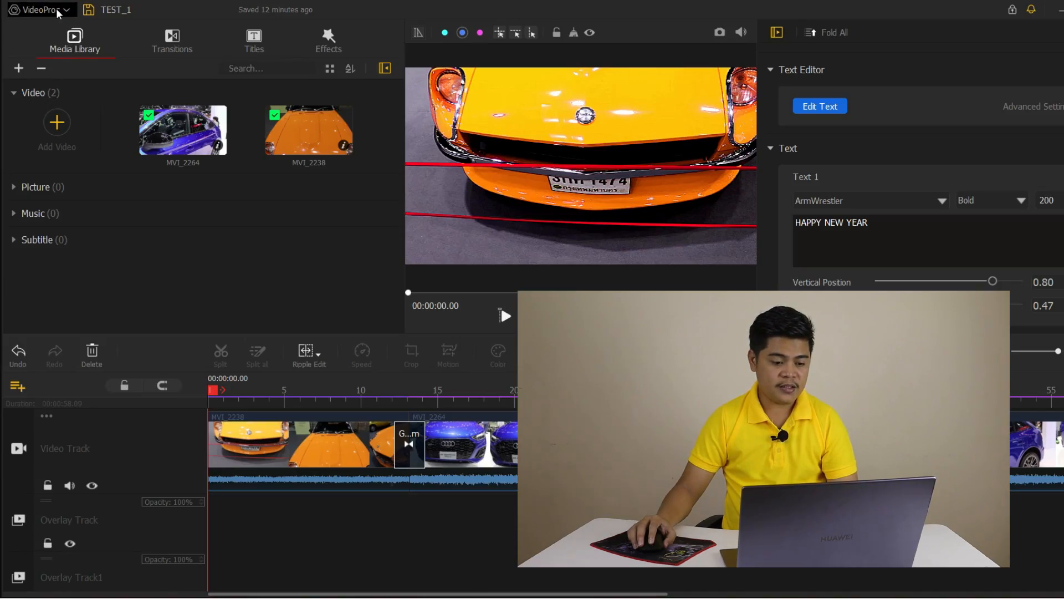
Step: Reach Settings (F2) through the VideoProc main menu
{"action": "left_click", "coordinate": [41, 10]}
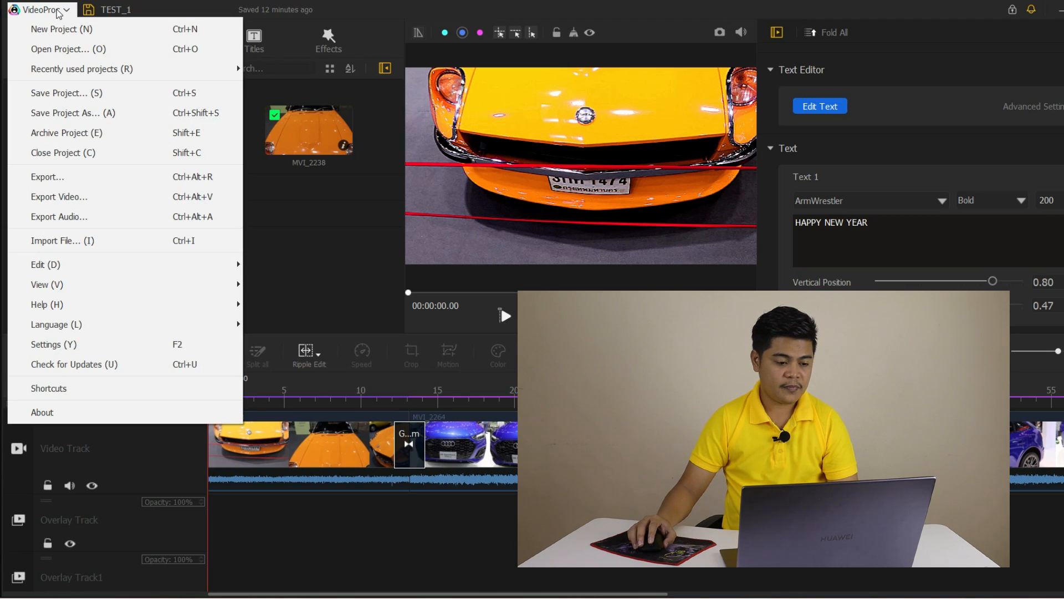
{"action": "mouse_move", "coordinate": [67, 49]}
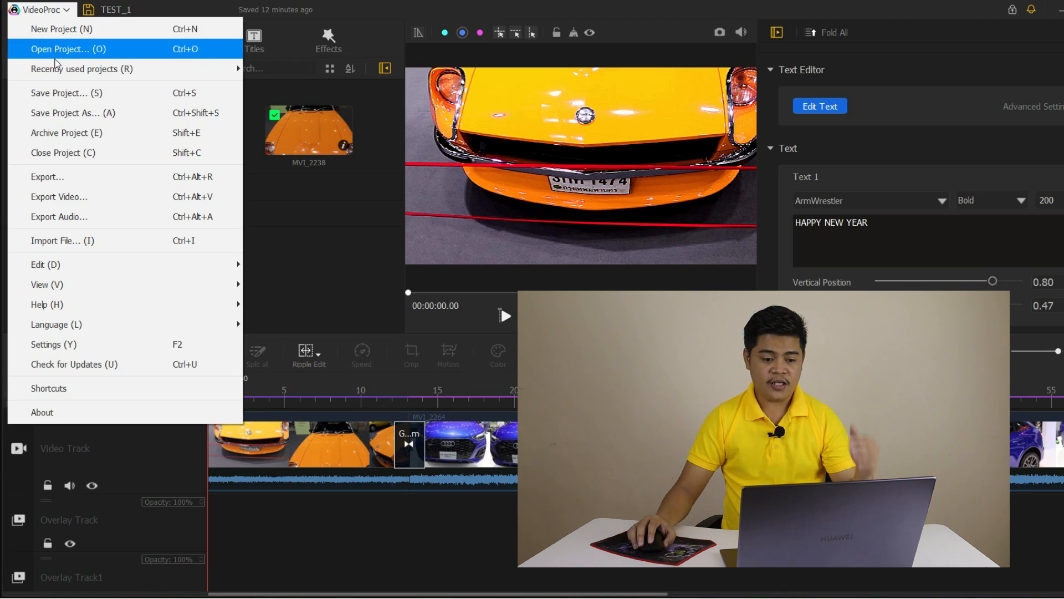
{"action": "mouse_move", "coordinate": [63, 240]}
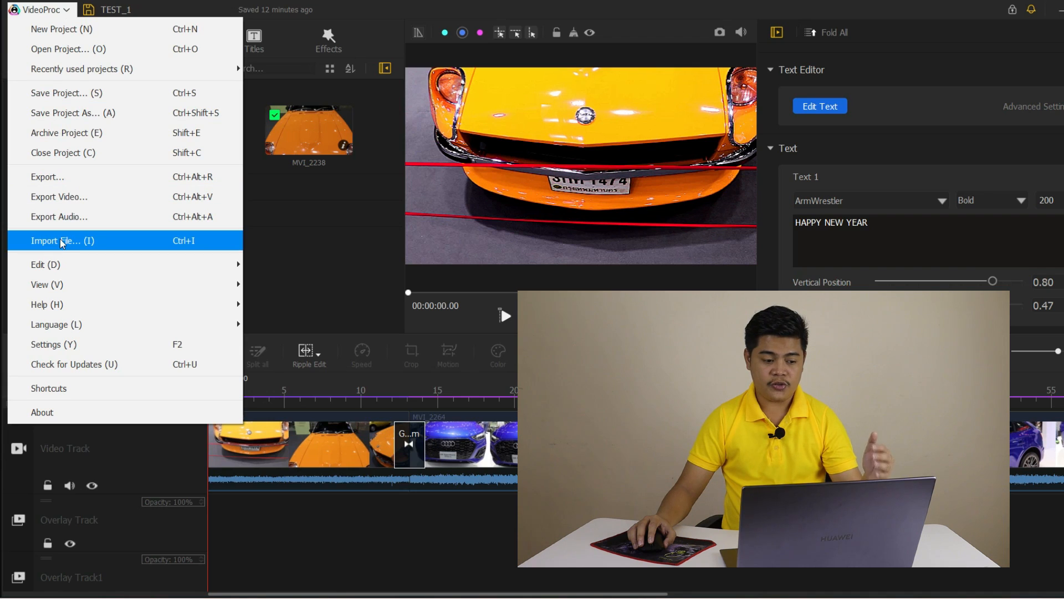
{"action": "mouse_move", "coordinate": [45, 264]}
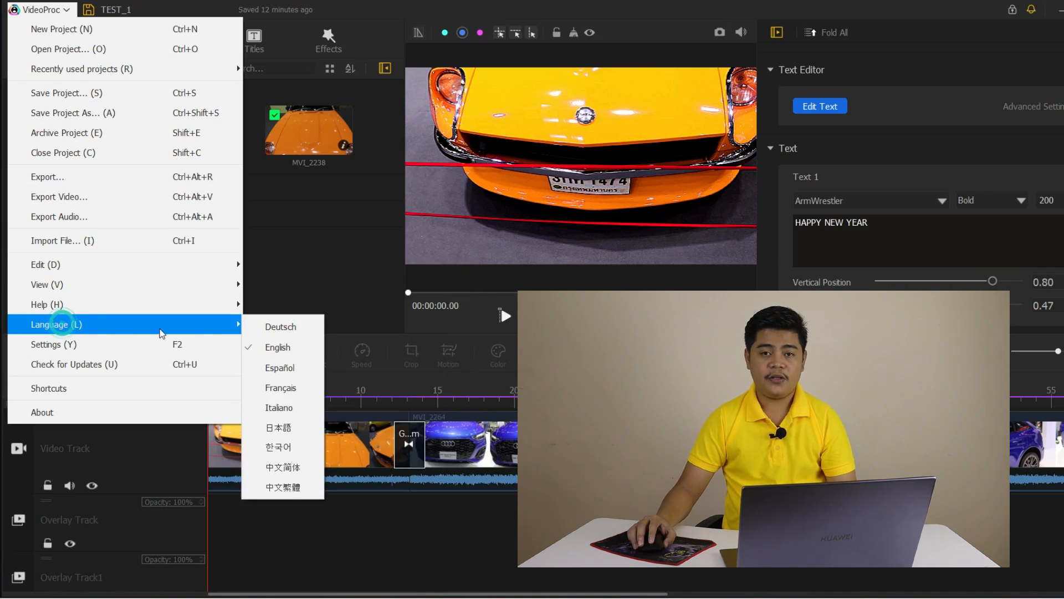
{"action": "mouse_move", "coordinate": [278, 427]}
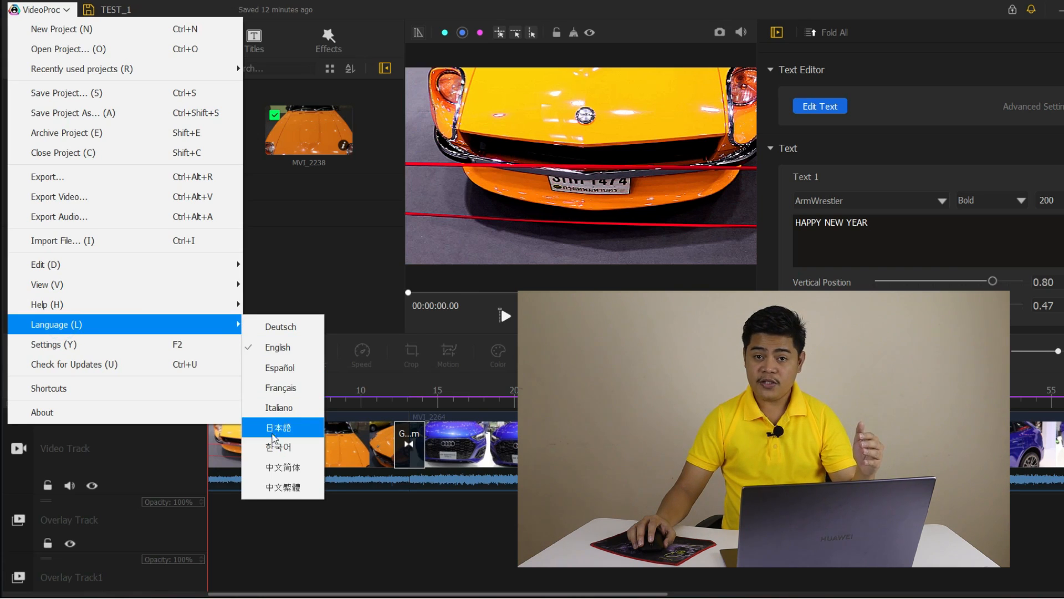
{"action": "mouse_move", "coordinate": [125, 344]}
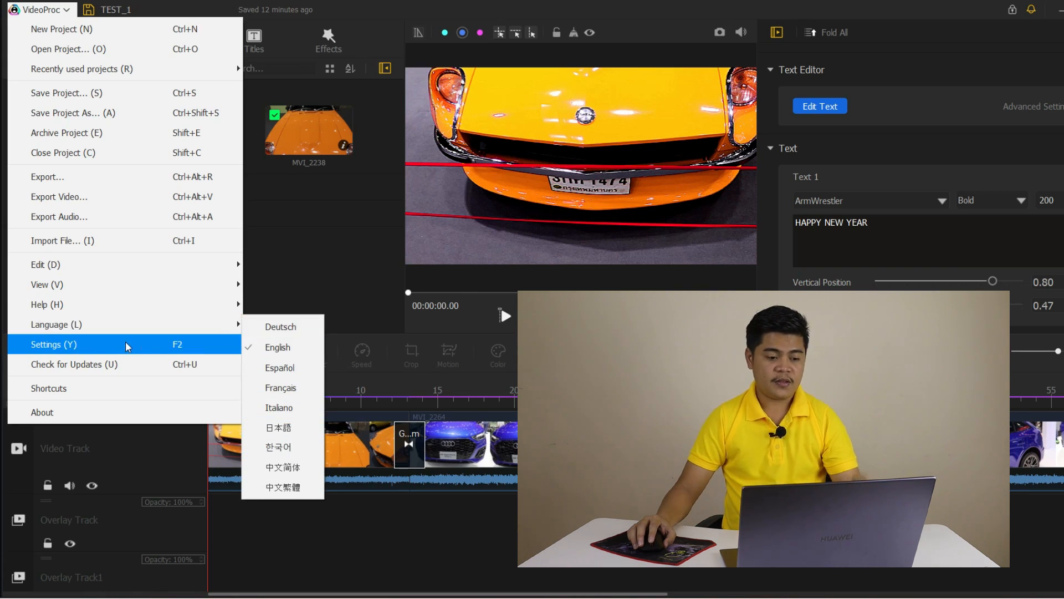
{"action": "left_click", "coordinate": [54, 344]}
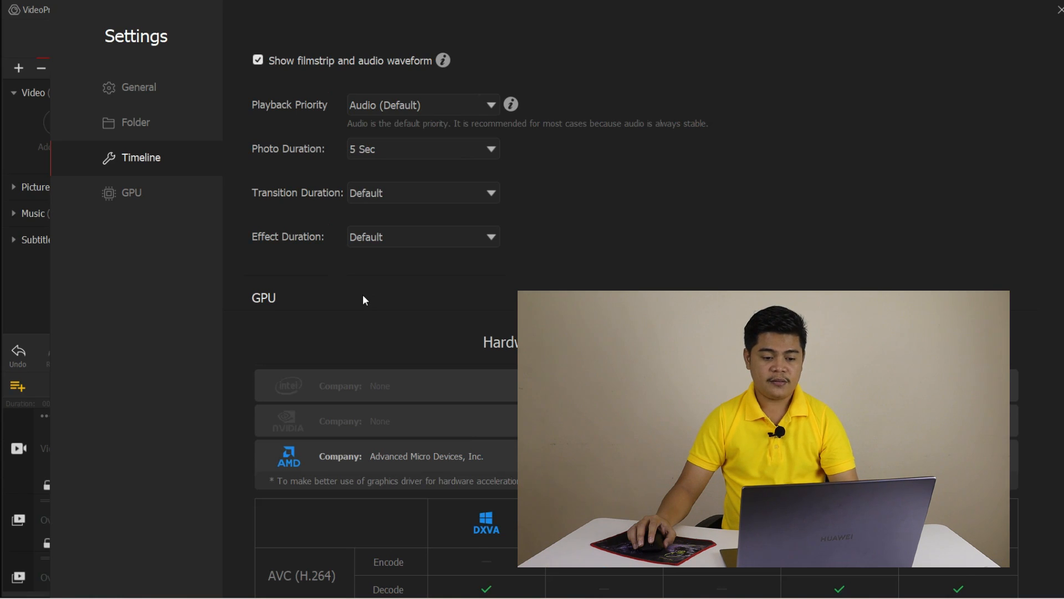
Step: Review the Playback Priority options and close the dropdown unchanged
{"action": "left_click", "coordinate": [491, 105]}
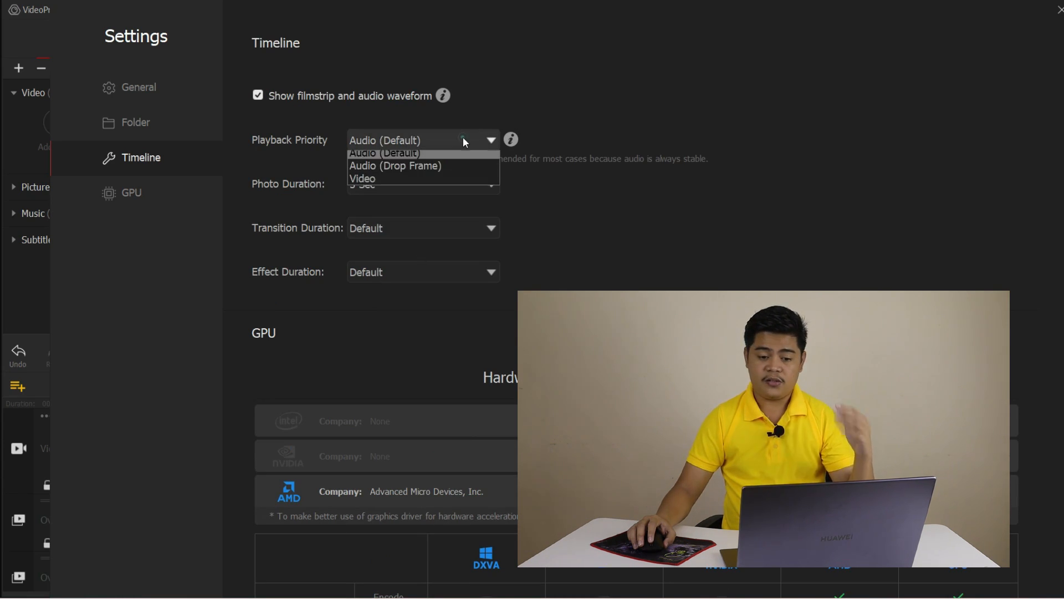
{"action": "left_click", "coordinate": [385, 153]}
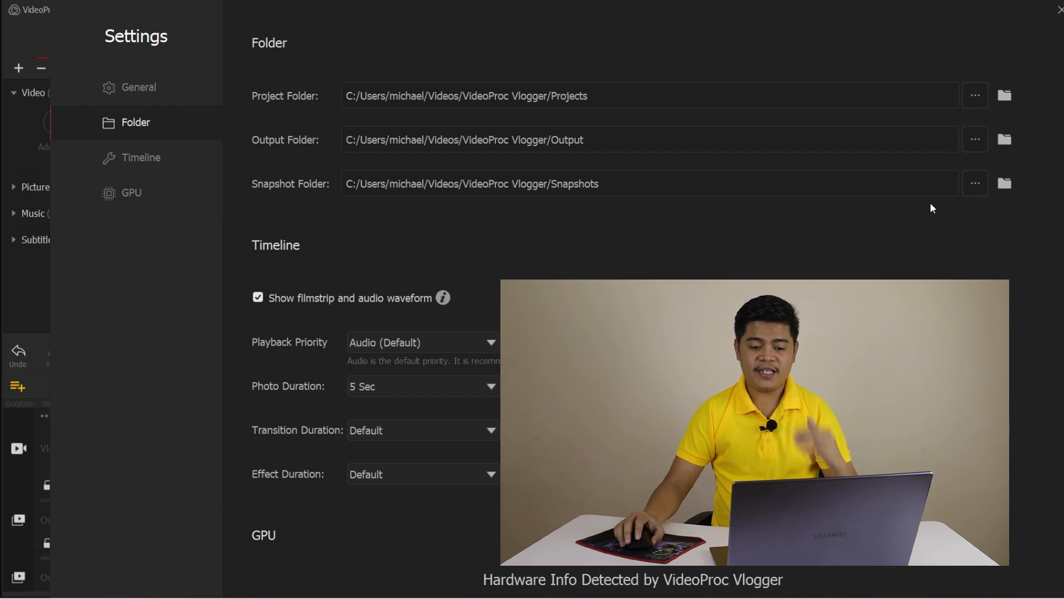
{"action": "mouse_move", "coordinate": [428, 175]}
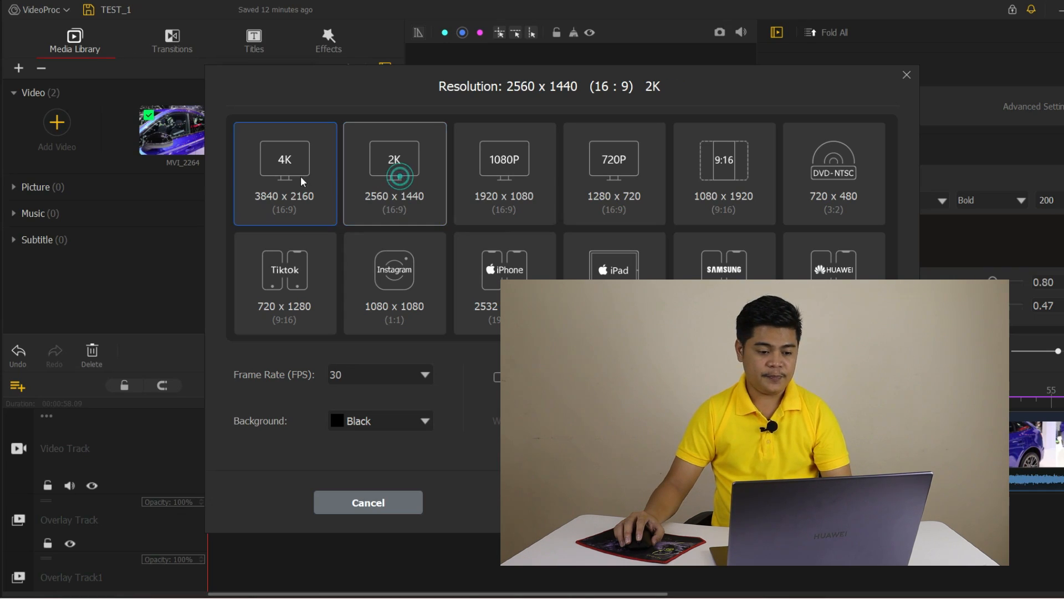
Step: Try the iPhone resolution preset, then view the GPU section of Settings
{"action": "left_click", "coordinate": [505, 269]}
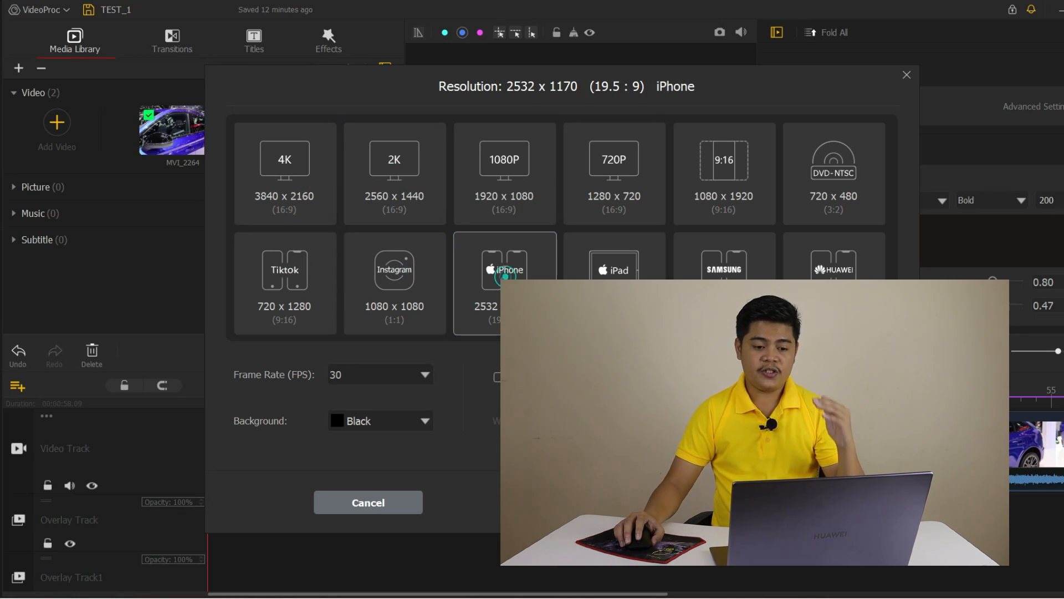
{"action": "left_click", "coordinate": [723, 173]}
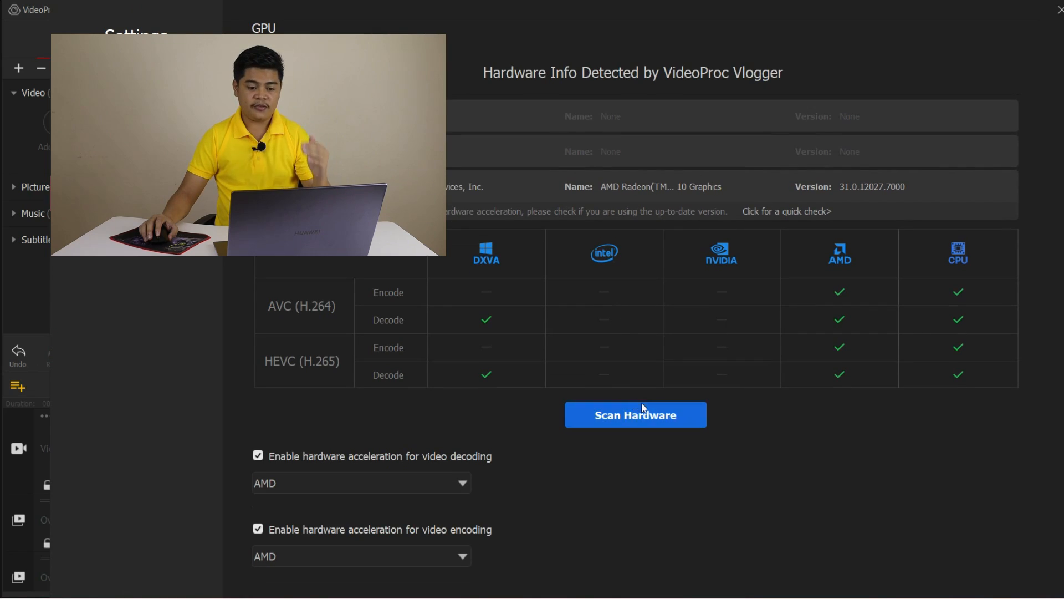
Step: Run Scan Hardware in the GPU settings to reconfirm AMD and CPU H.264/HEVC support
{"action": "left_click", "coordinate": [635, 414]}
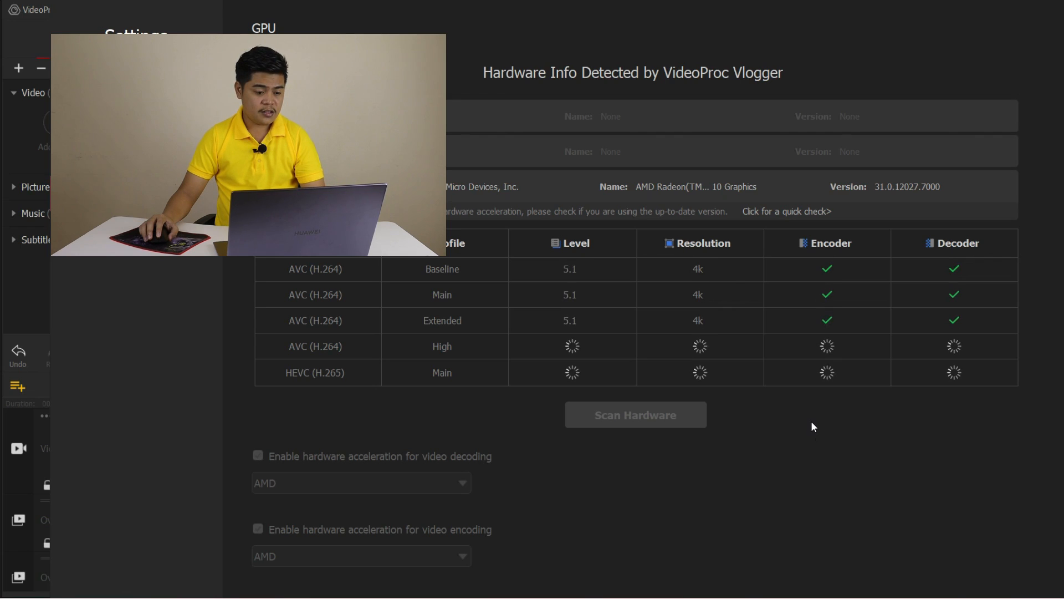
{"action": "left_click", "coordinate": [635, 414]}
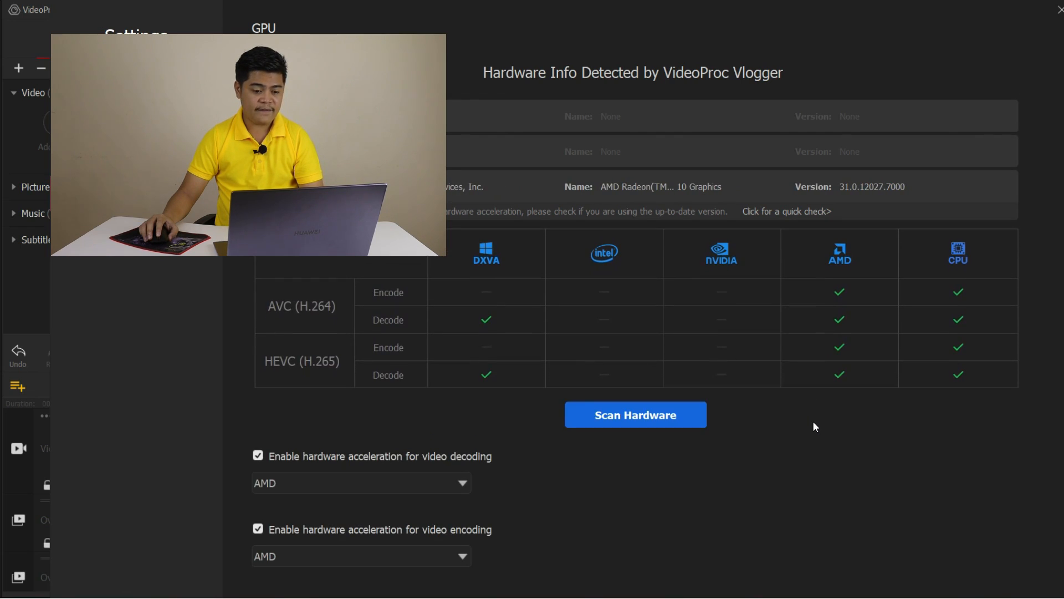
{"action": "mouse_move", "coordinate": [1037, 24]}
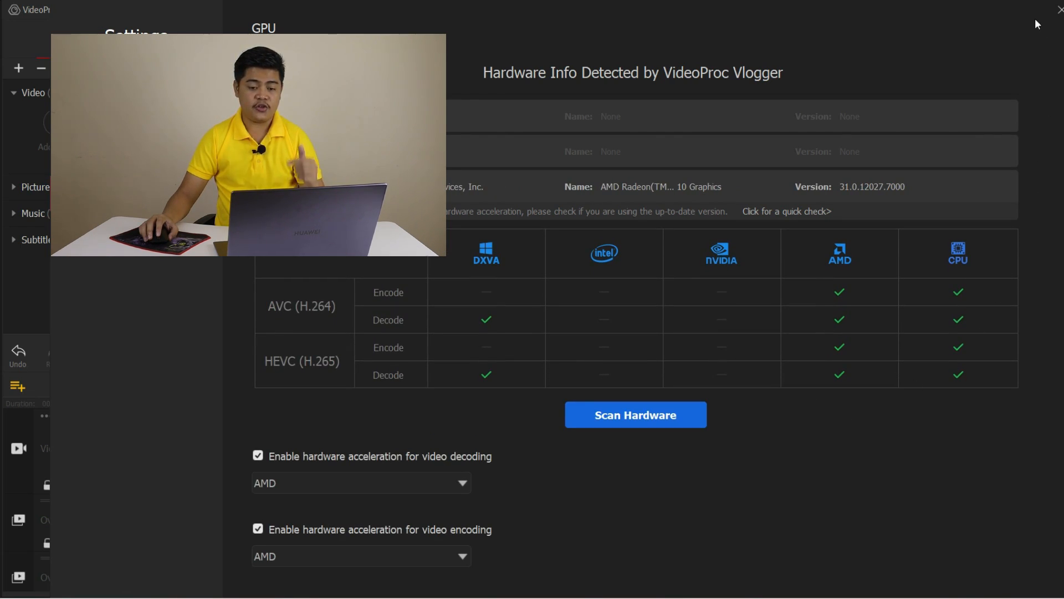